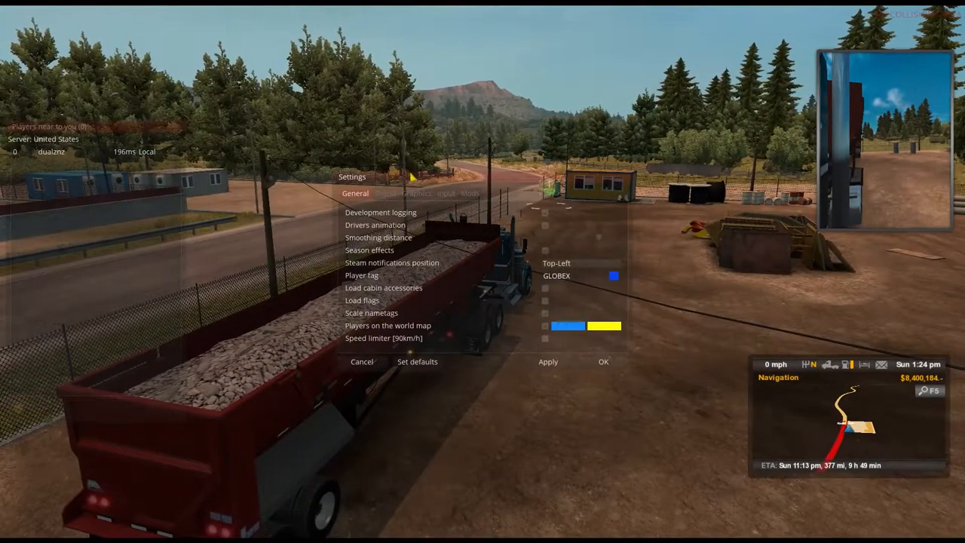
Close game settings and deliver the Page-to-Tucson furniture: 381 miles, 51.9 gallons
click(416, 193)
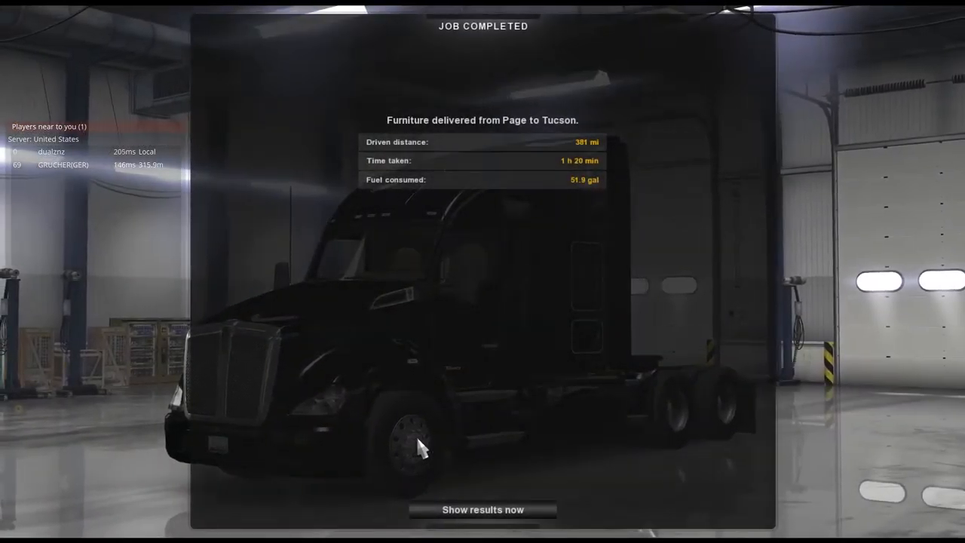
Show the job's reward breakdown and final results: $8,064 and 565 XP
click(482, 508)
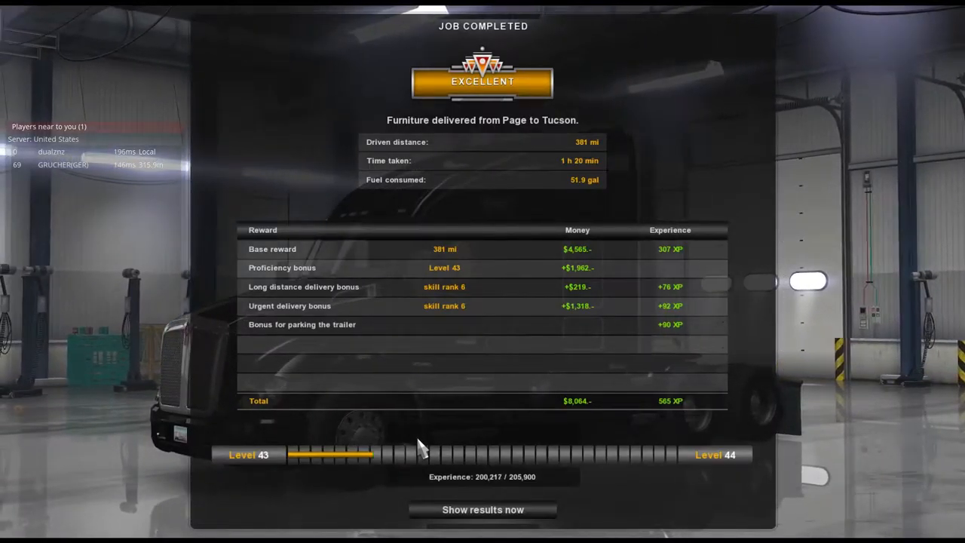
click(482, 509)
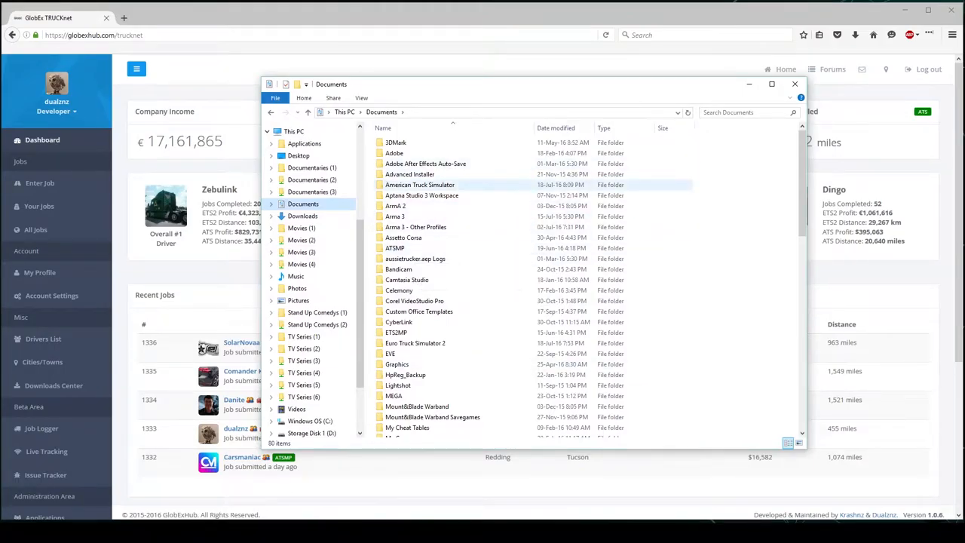
Open the American Truck Simulator screenshot folder and open ats_00012.png
double_click(420, 185)
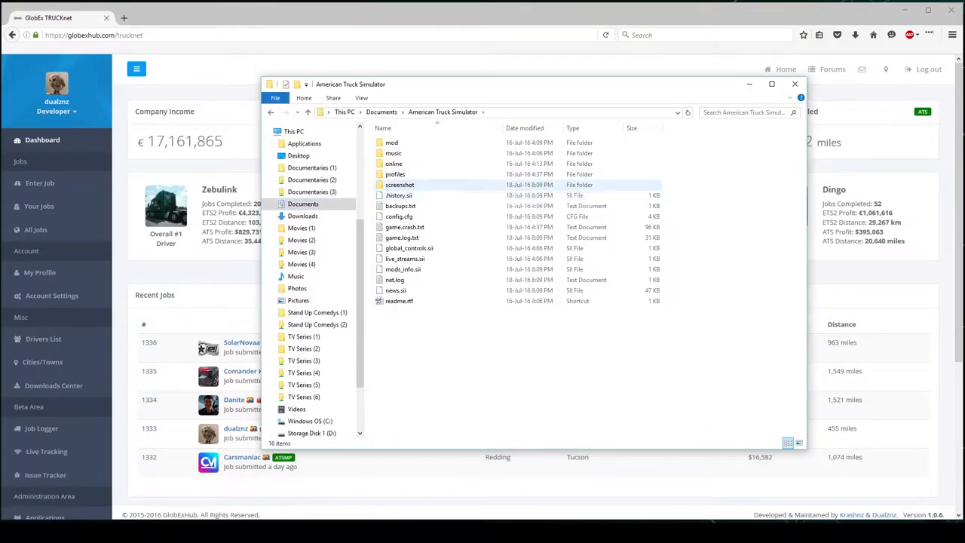
double_click(399, 184)
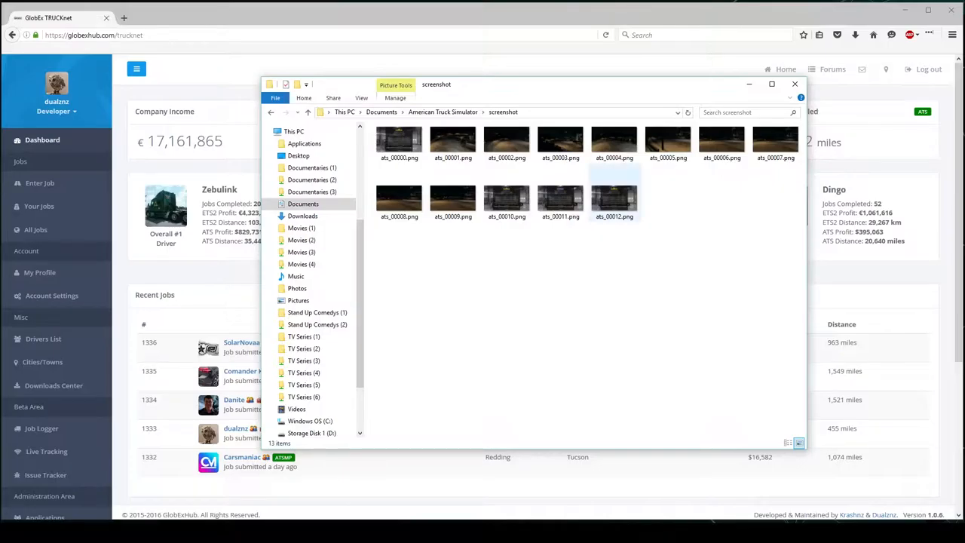
double_click(613, 197)
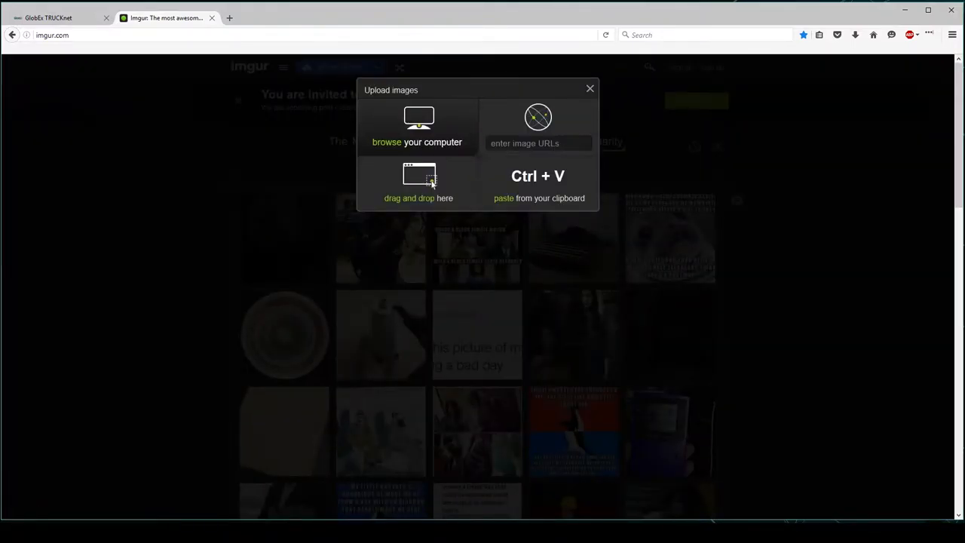
Upload ats_00012.png to Imgur, producing share link imgur.com/JtFGZ5w
click(417, 141)
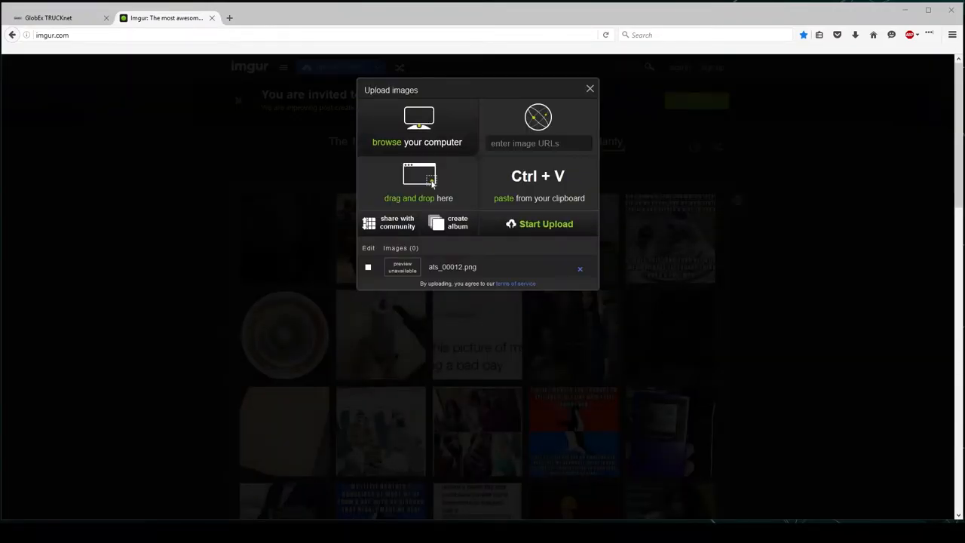
click(545, 223)
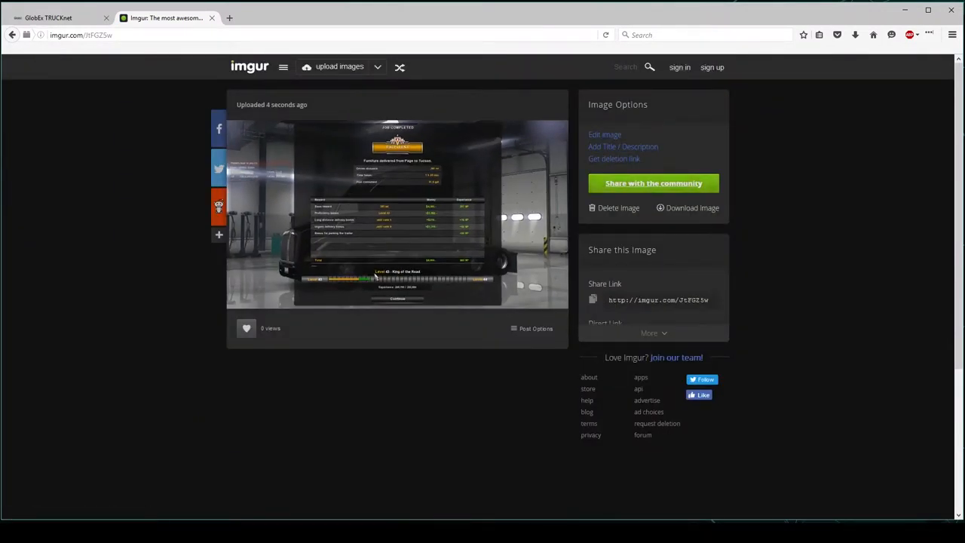
scroll(down, 3)
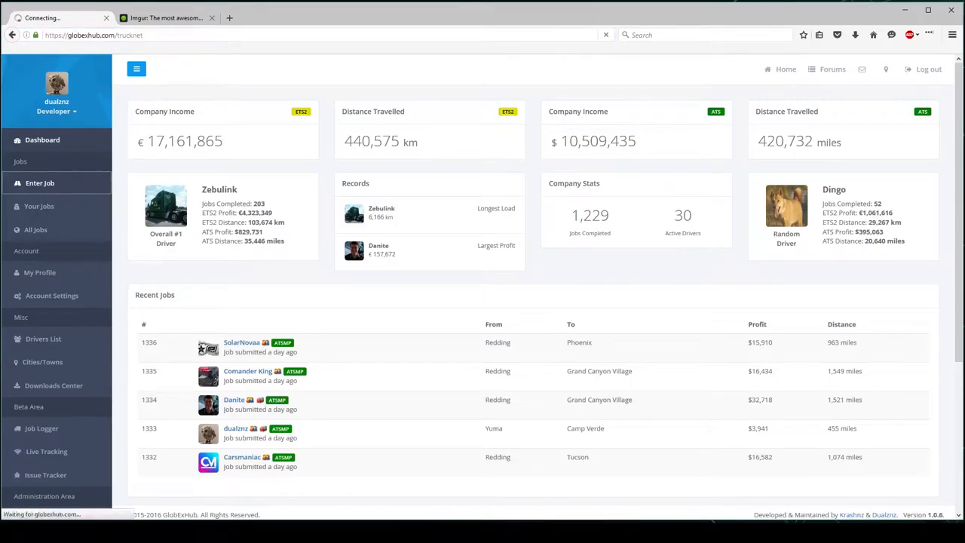
click(40, 182)
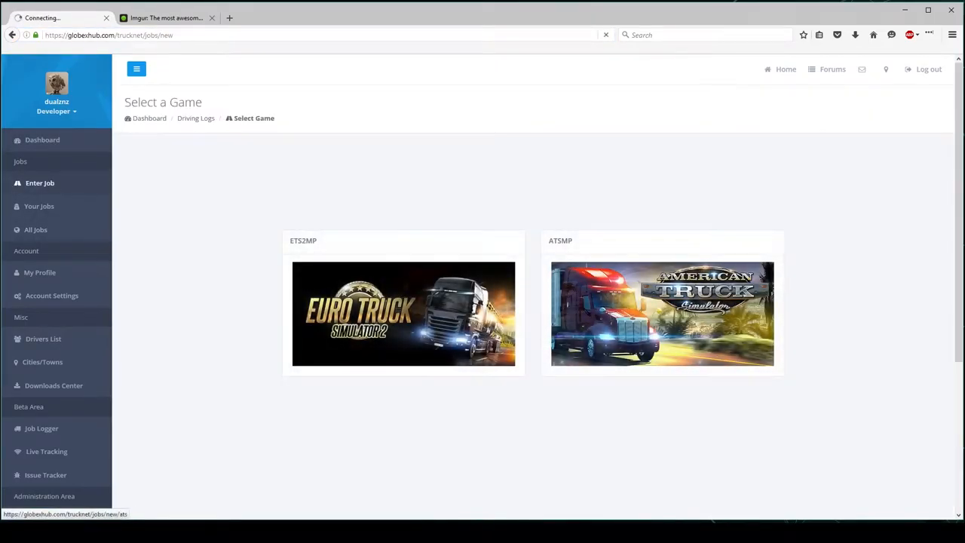
click(662, 314)
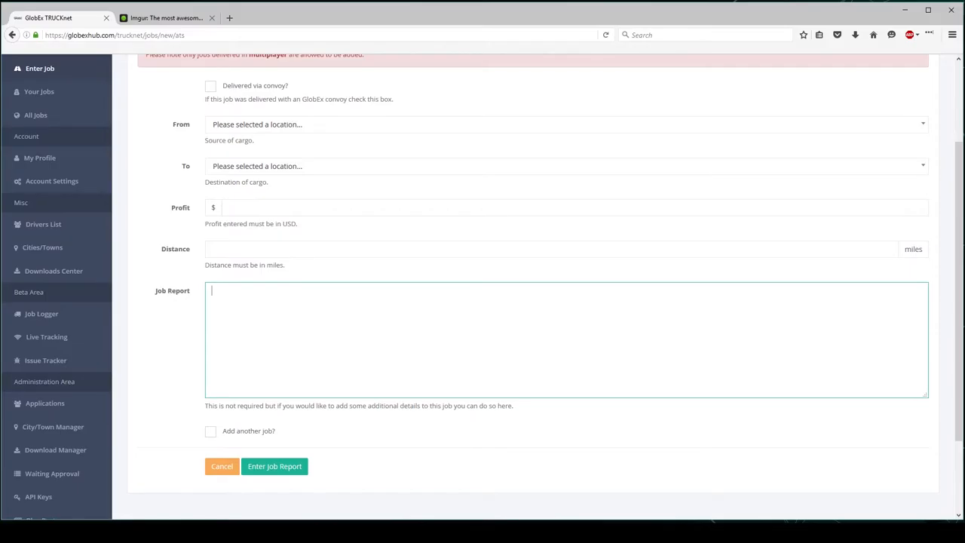
text(http://i.imgur.com/JtFGZ5w.jpg)
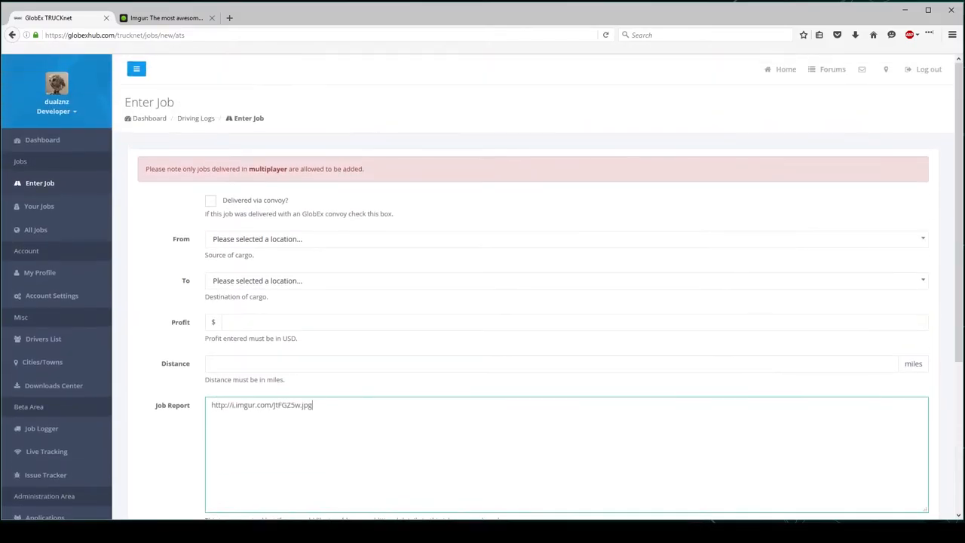
click(565, 239)
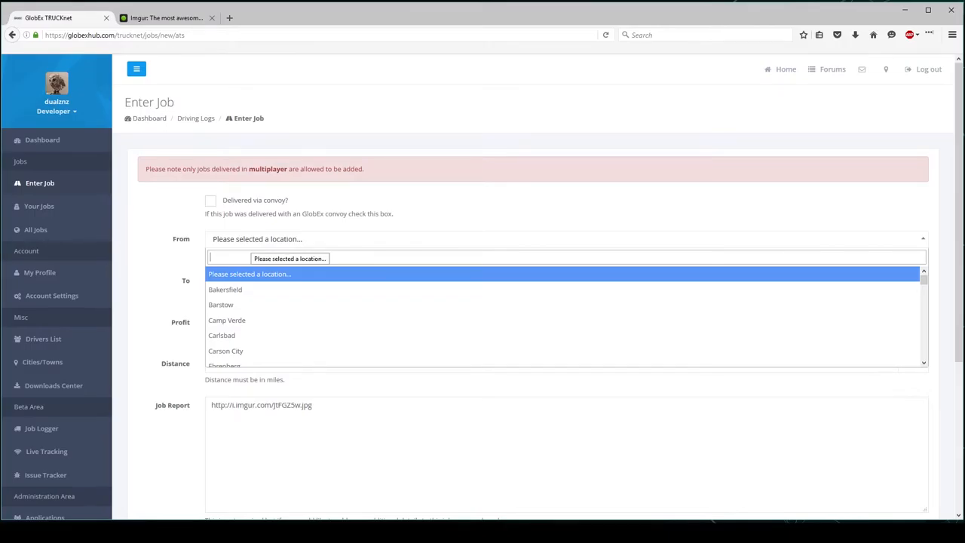
Set the job route from Page to Tucson
text(page)
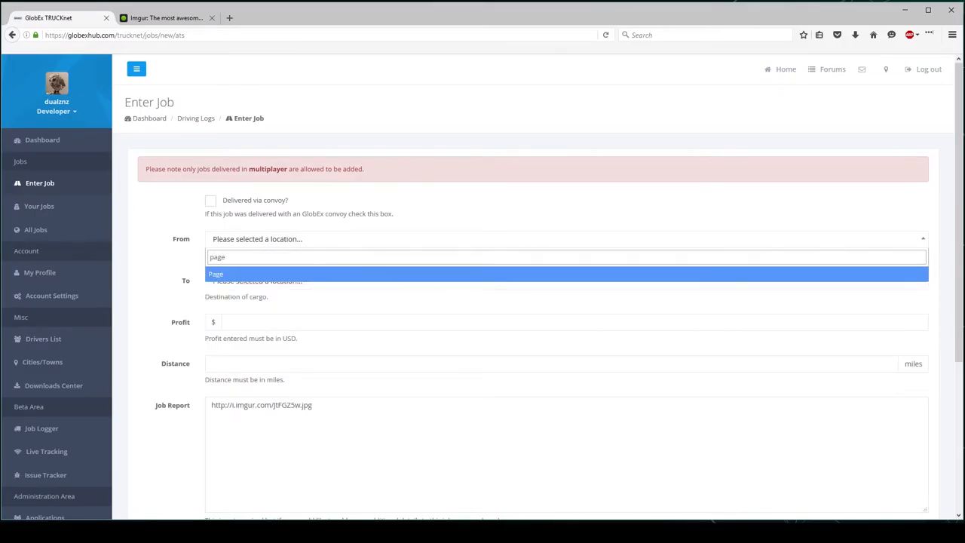
click(216, 273)
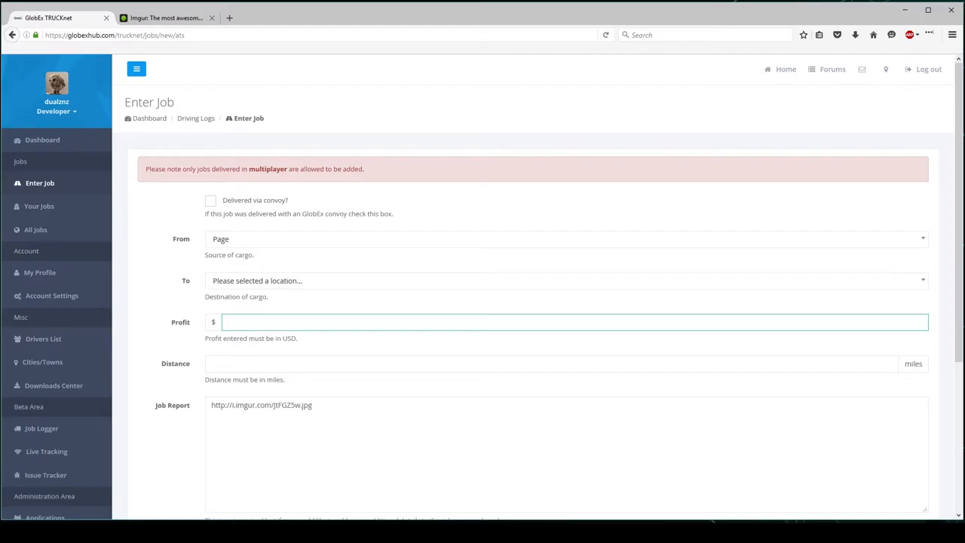
click(565, 280)
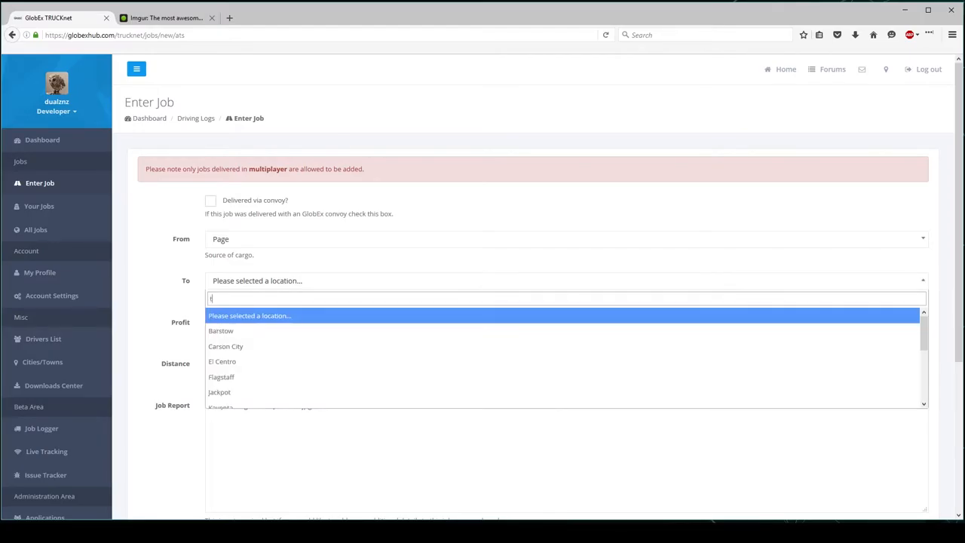
text(tu)
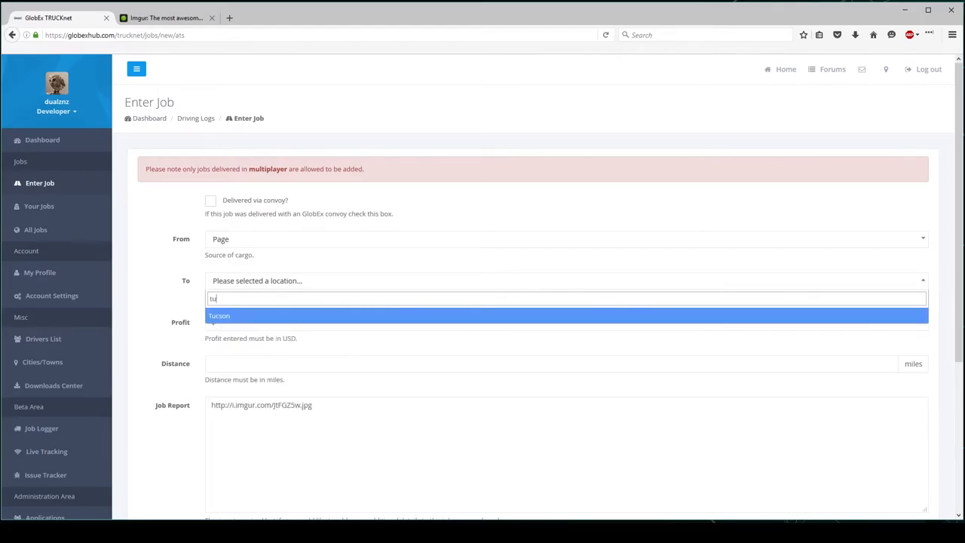
click(218, 315)
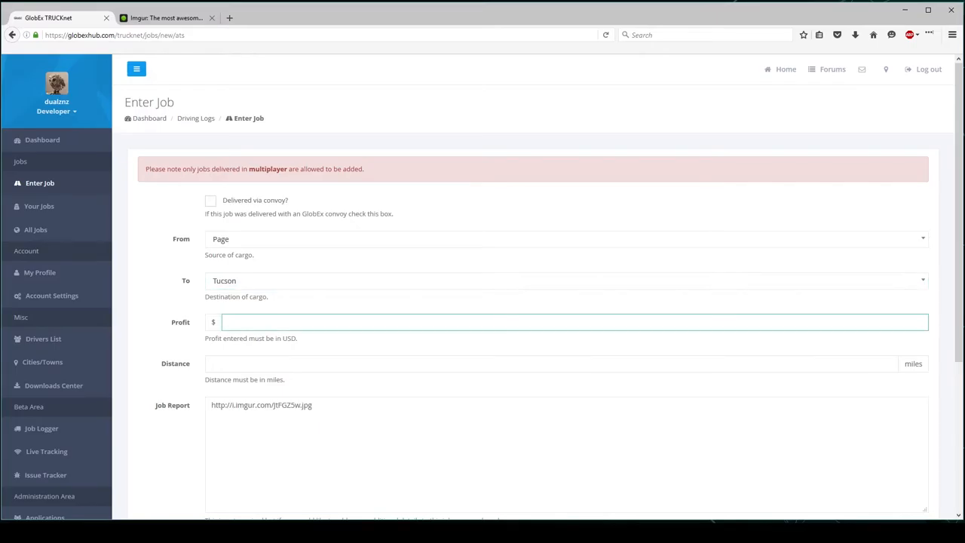
Enter $8064 profit and 381 miles distance, then submit the job report
text(8064)
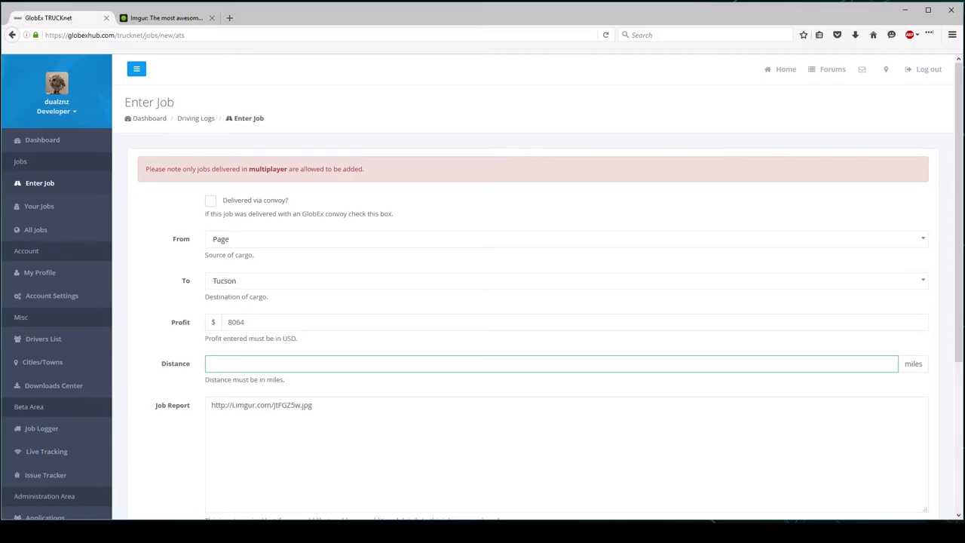
text(381)
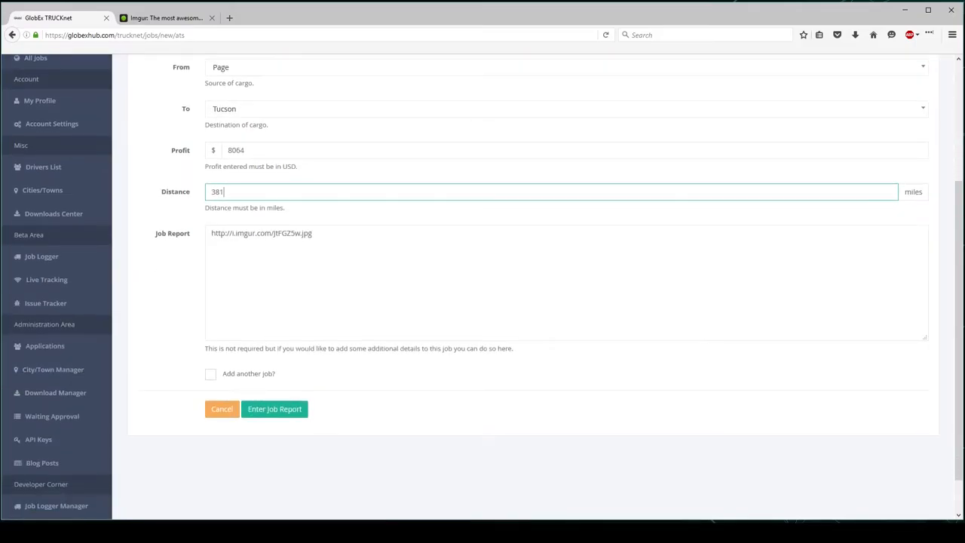
click(275, 408)
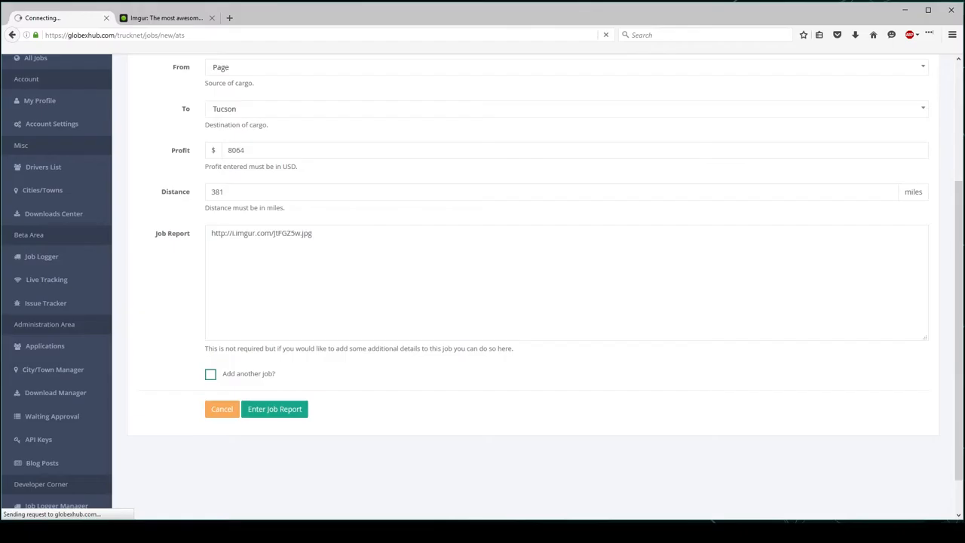
Open the new Page-to-Tucson job's screenshot link in its own tab
click(274, 409)
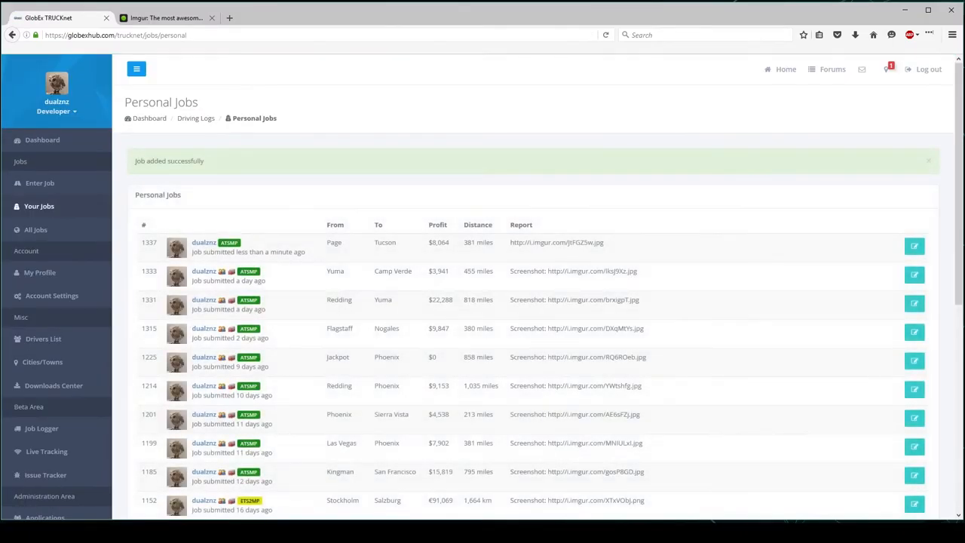
double_click(556, 242)
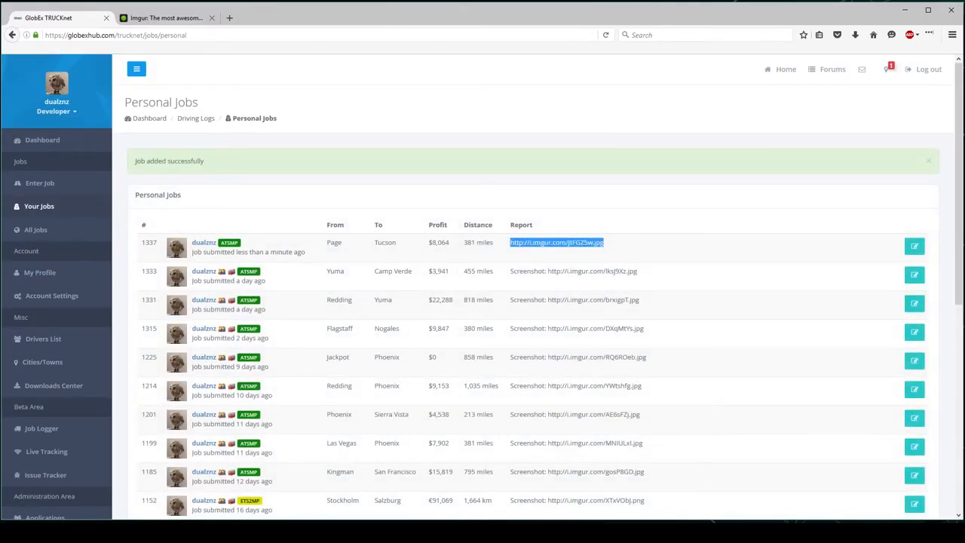
click(556, 241)
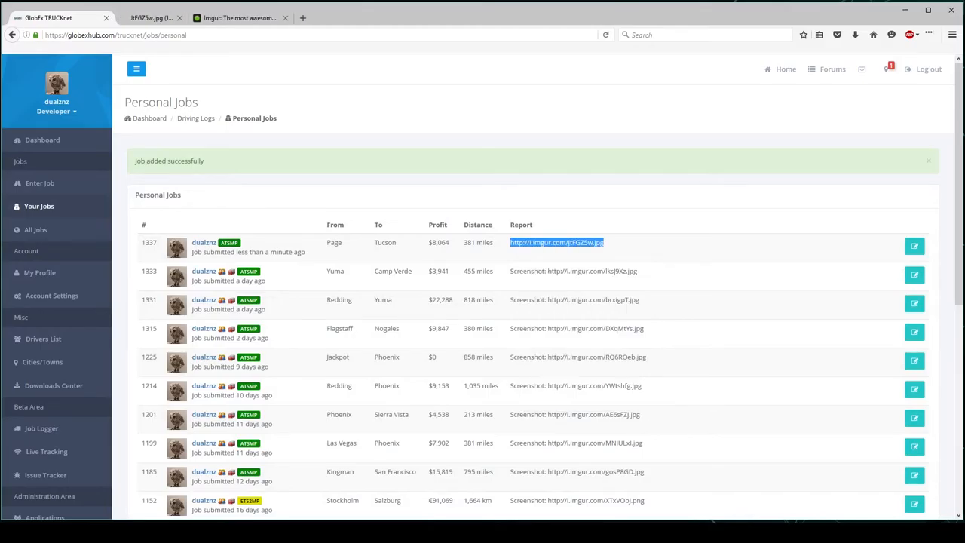
click(557, 242)
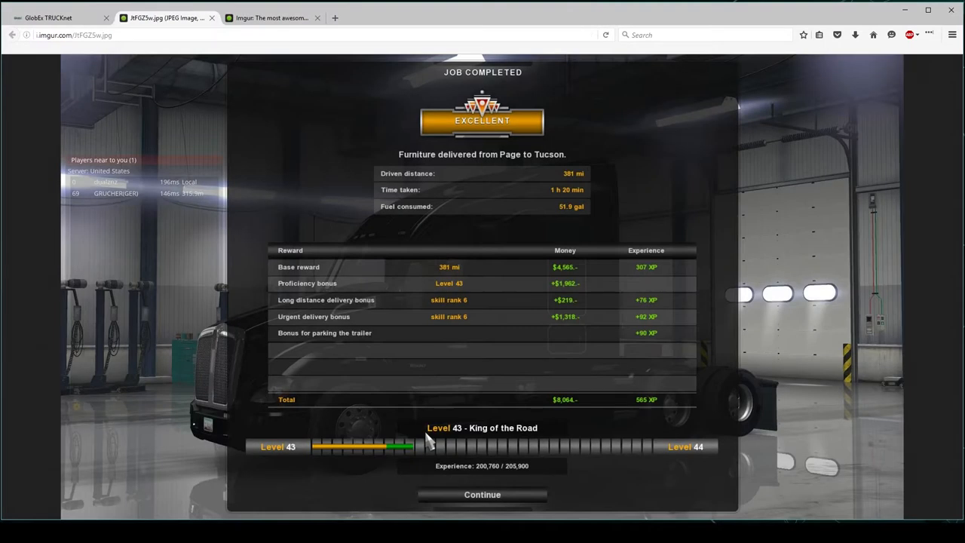